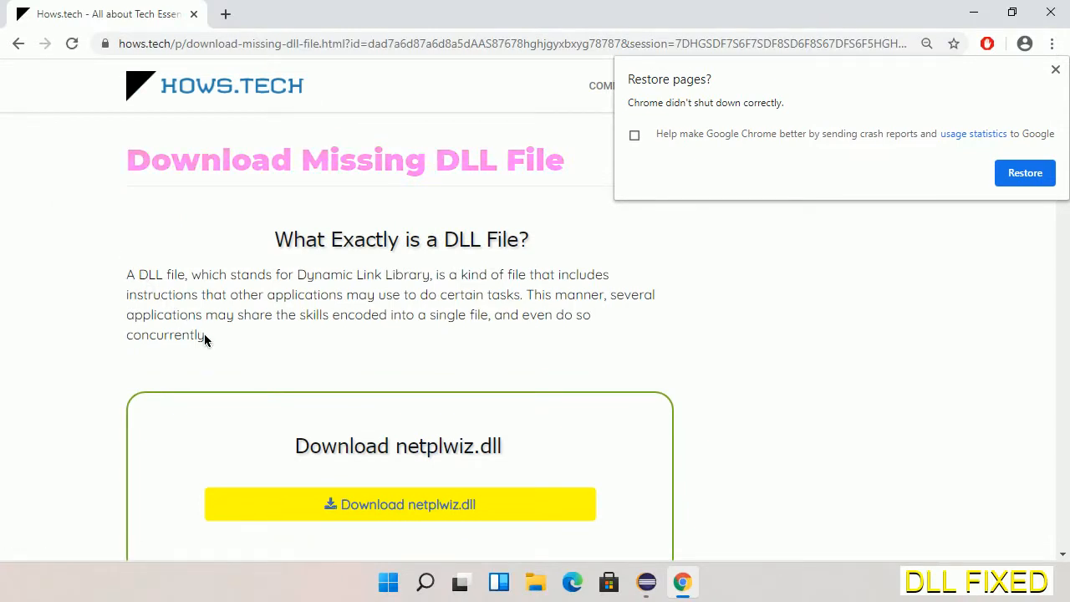
mouse_move(398, 504)
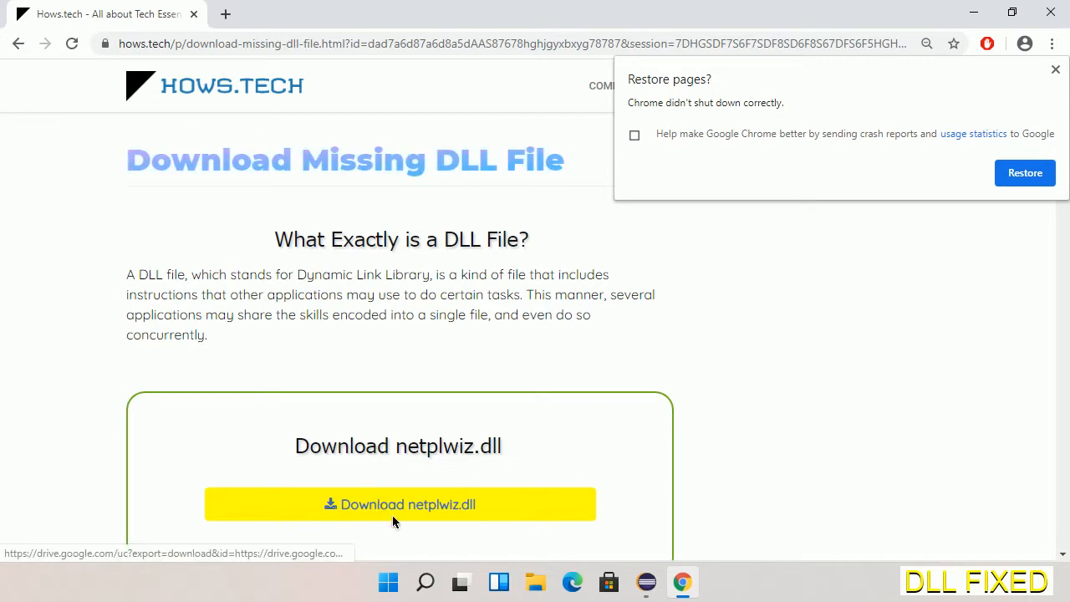
Download netplwiz.dll in Chrome, save it to Downloads, and show it in its folder.
left_click(225, 13)
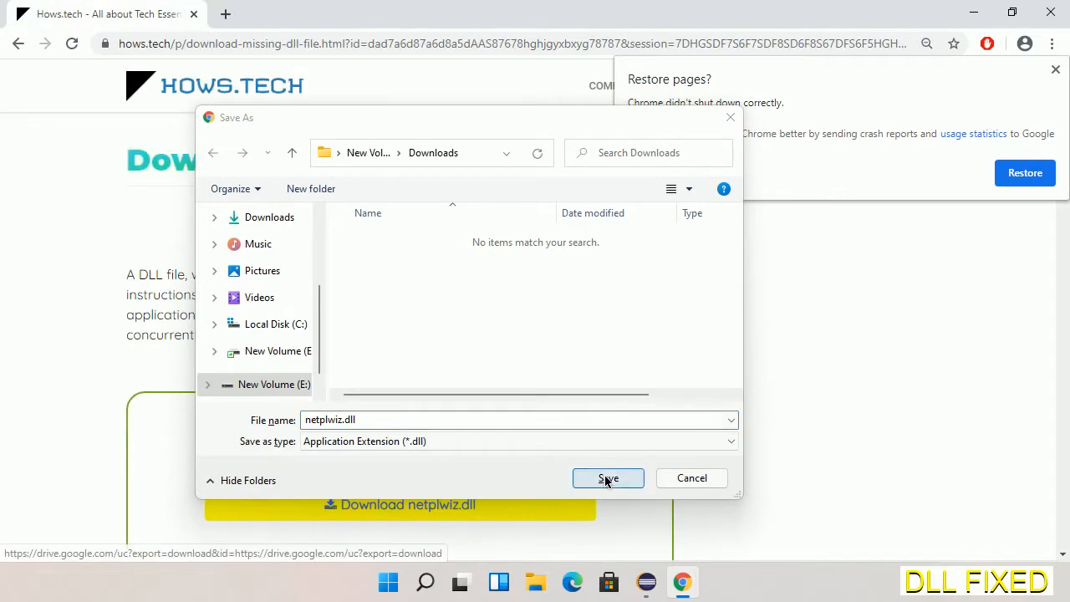
left_click(607, 477)
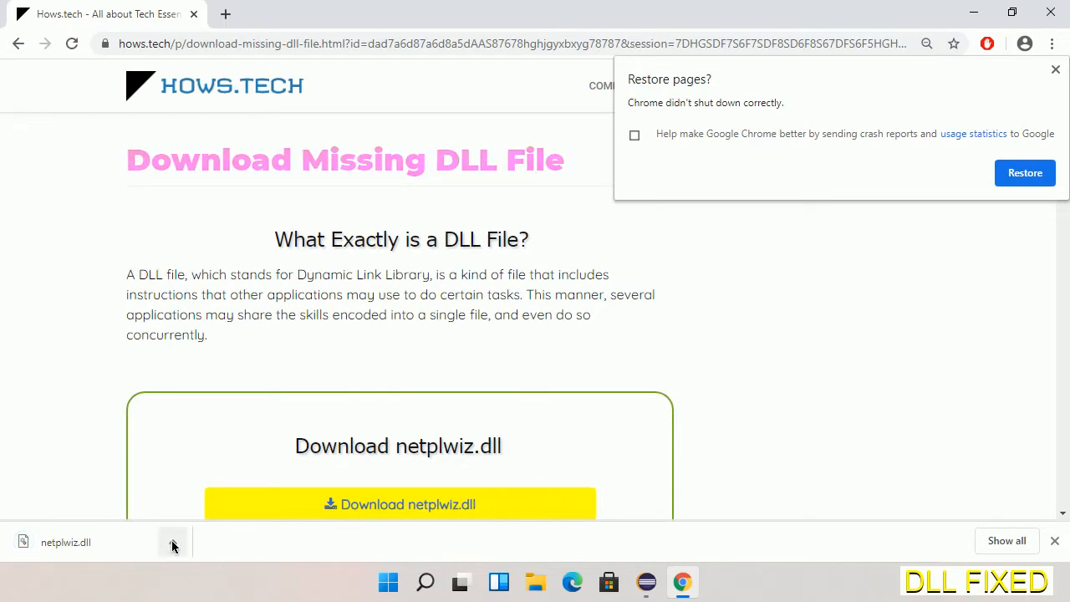
left_click(172, 542)
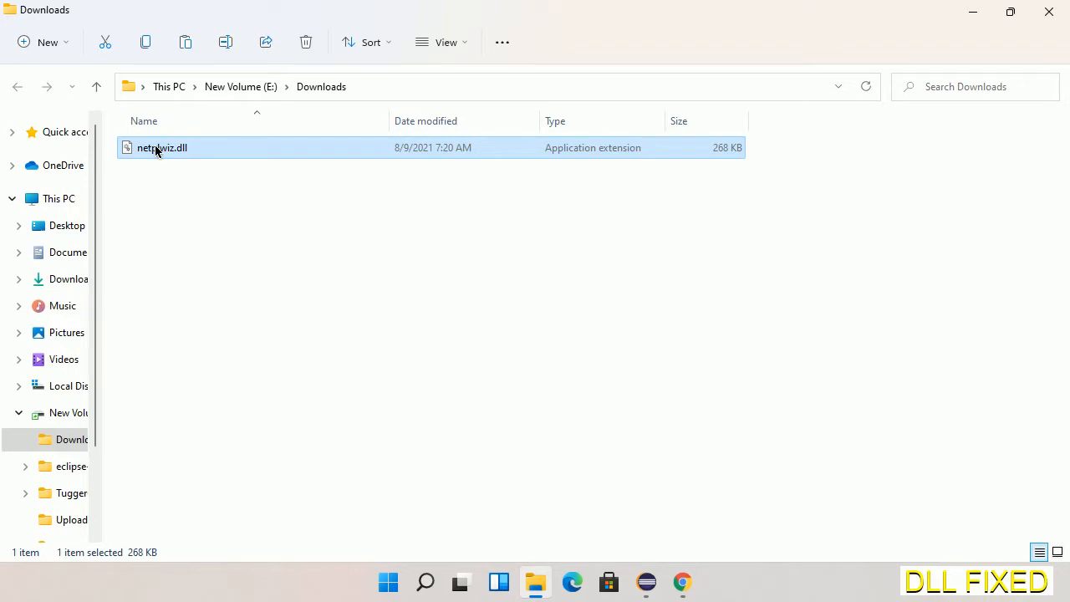
Copy netplwiz.dll from the Downloads folder via its right-click menu.
right_click(161, 147)
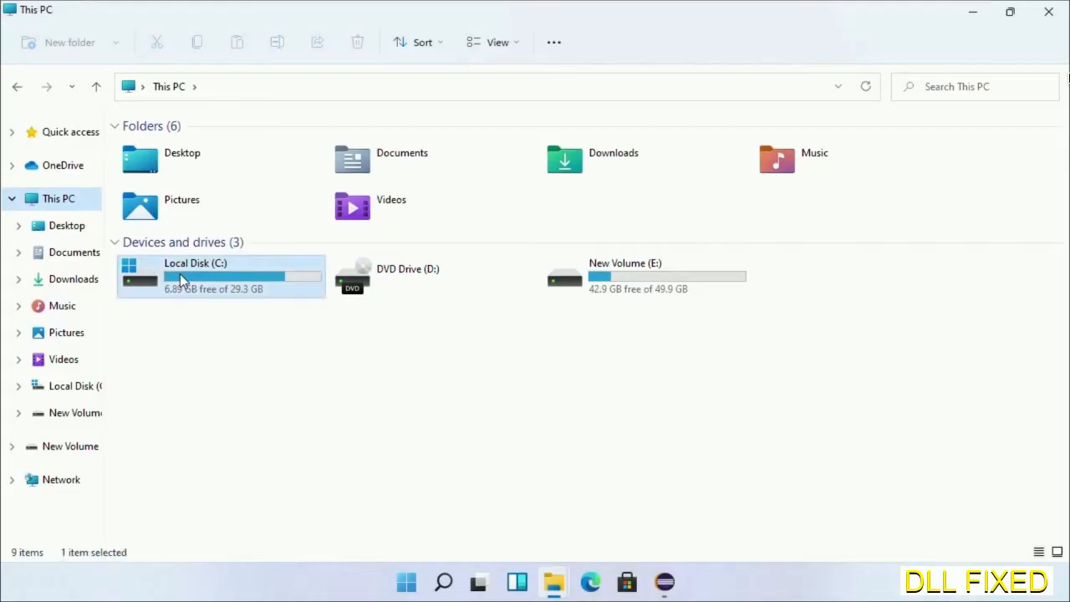
Paste netplwiz.dll into C:\Windows\System32, approving the administrator permission prompt.
double_click(196, 276)
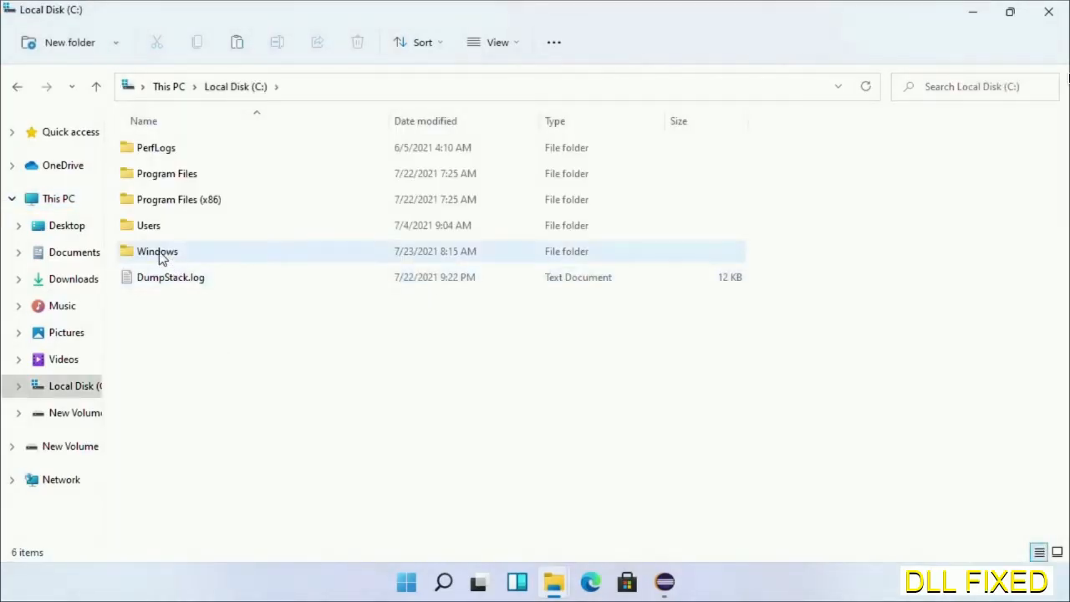
double_click(157, 251)
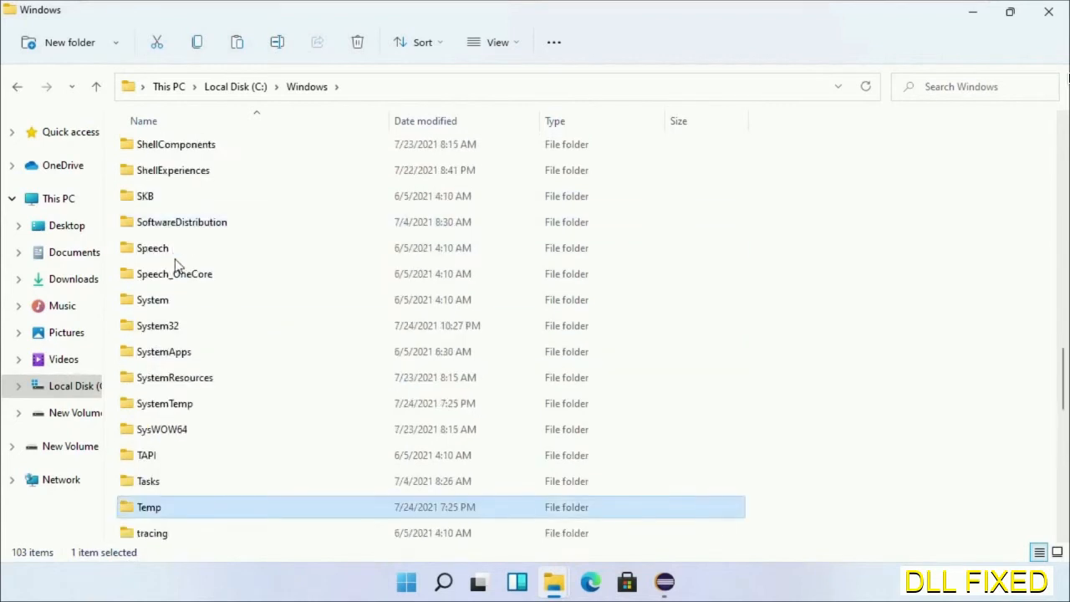
double_click(158, 325)
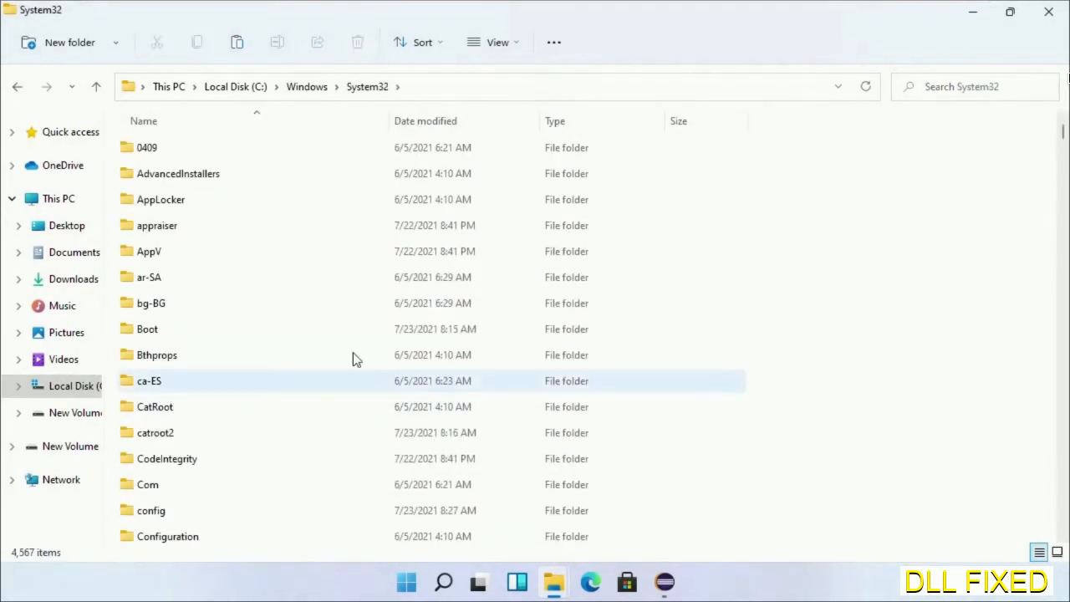
right_click(773, 176)
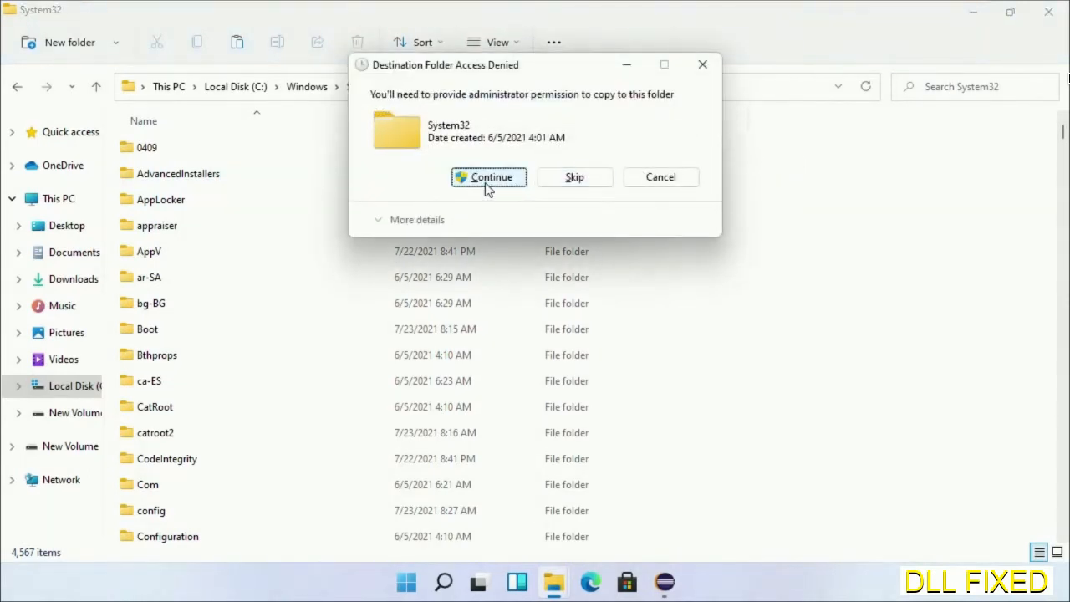
left_click(488, 176)
type("task")
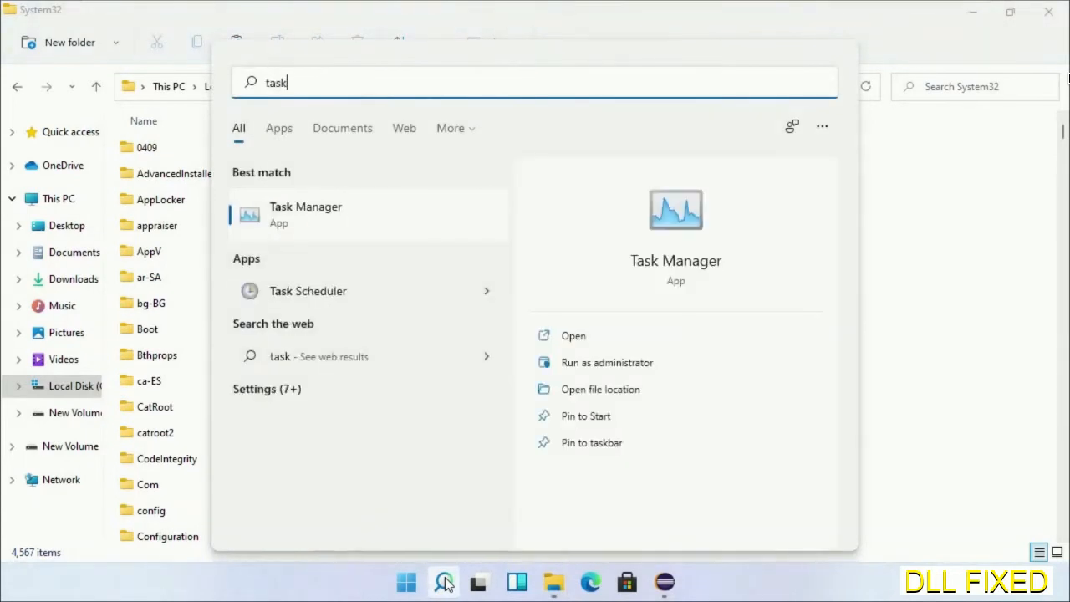
Run Task Manager as administrator and start a new task.
right_click(305, 214)
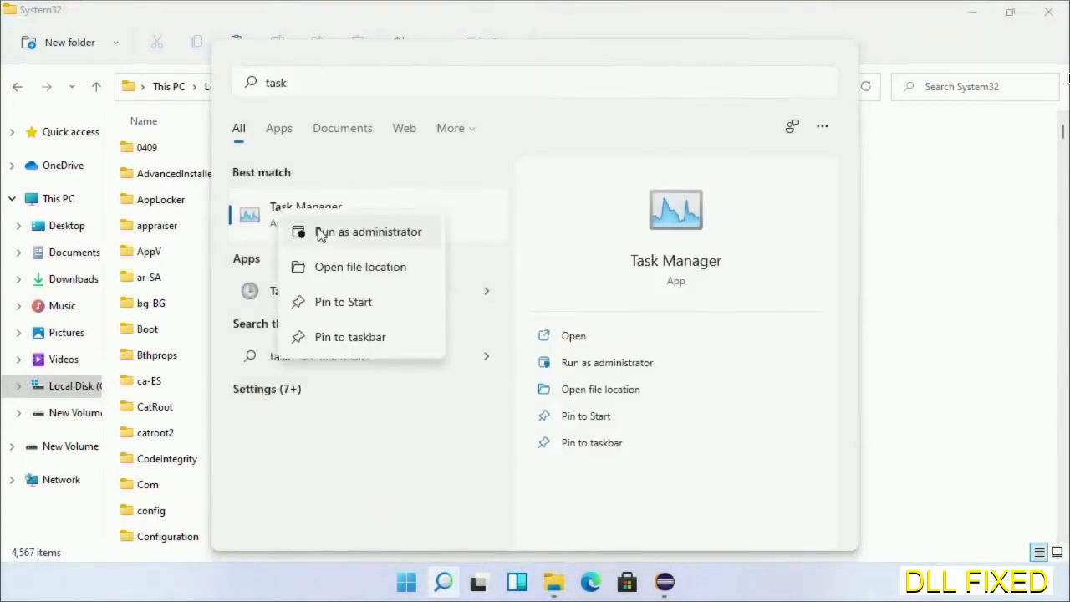
left_click(368, 231)
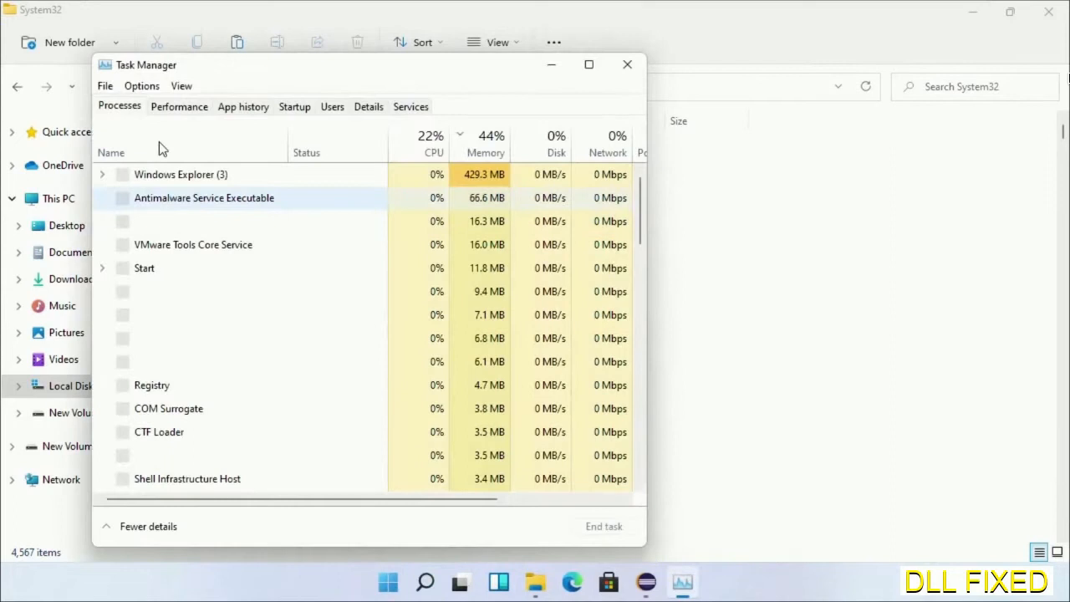
left_click(105, 85)
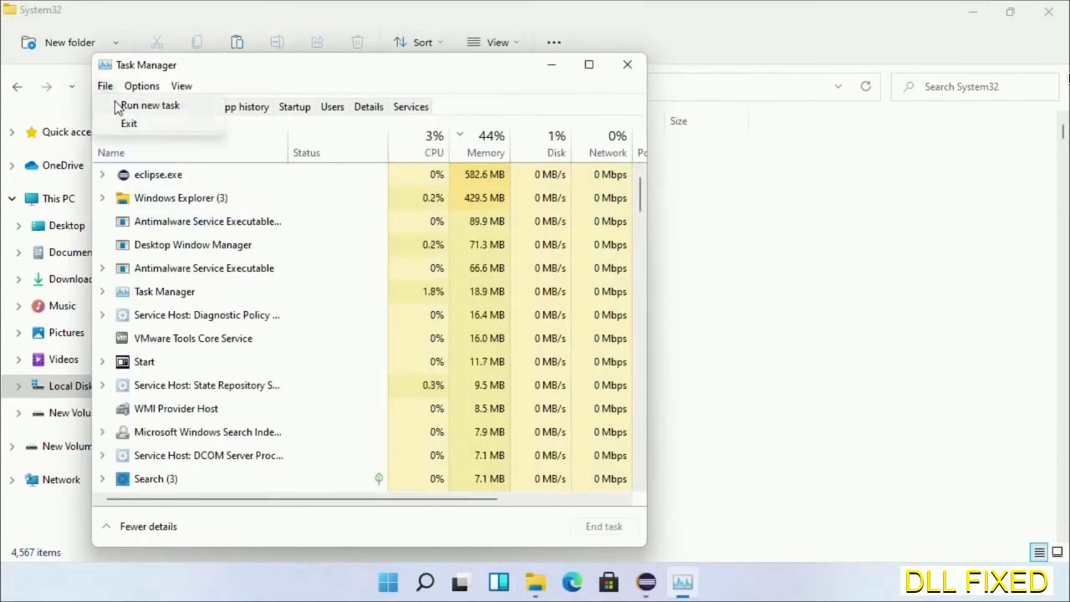
left_click(150, 105)
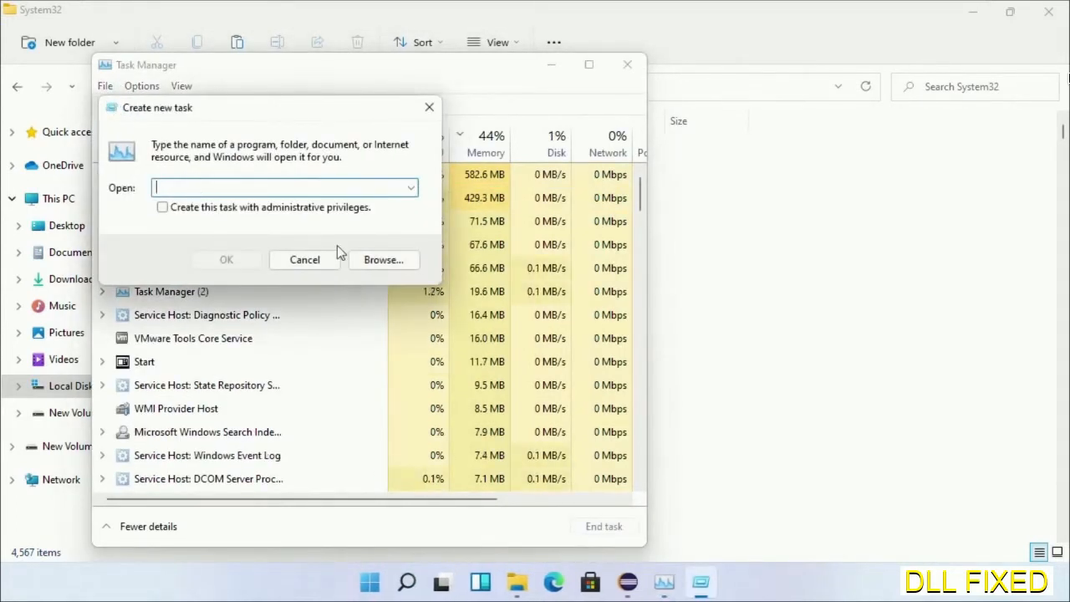
Browse into C:\Windows\System32 to locate cmd.exe for the new task.
left_click(383, 259)
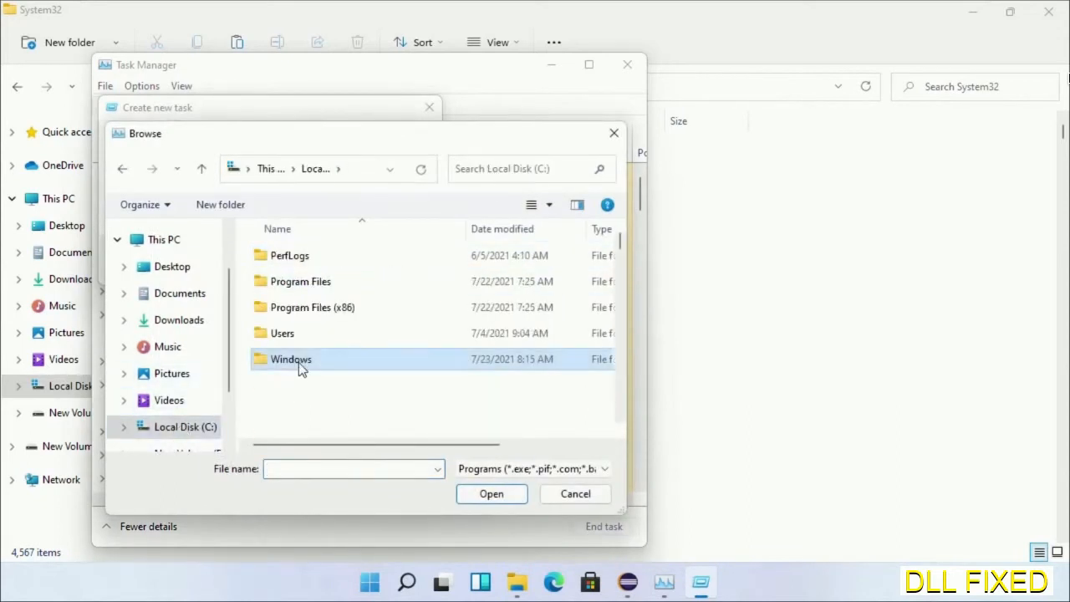
double_click(291, 359)
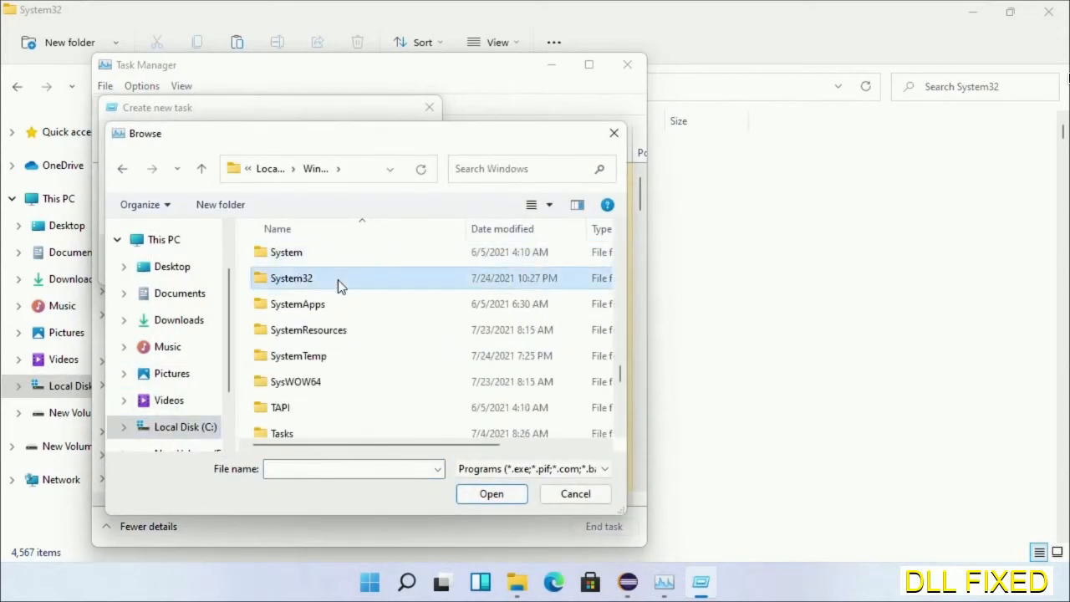
double_click(291, 277)
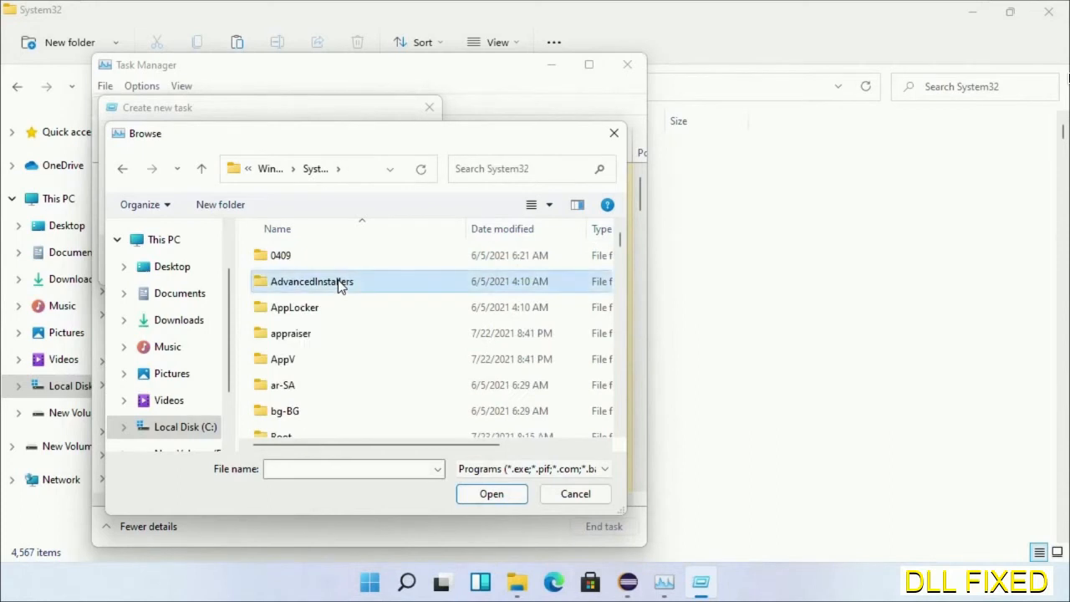
scroll("down", 3)
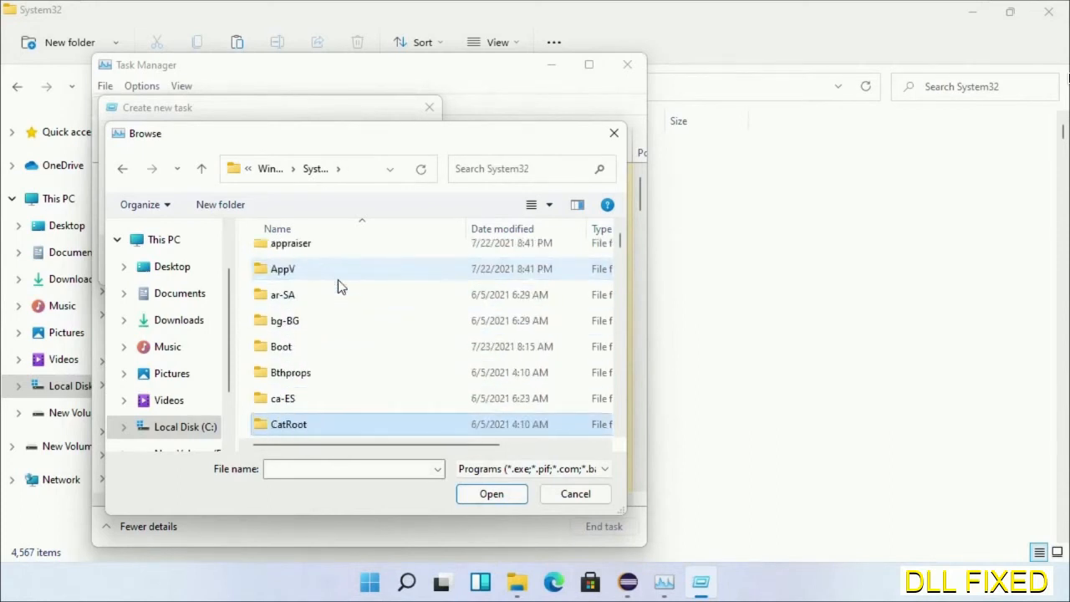
scroll("down", 3)
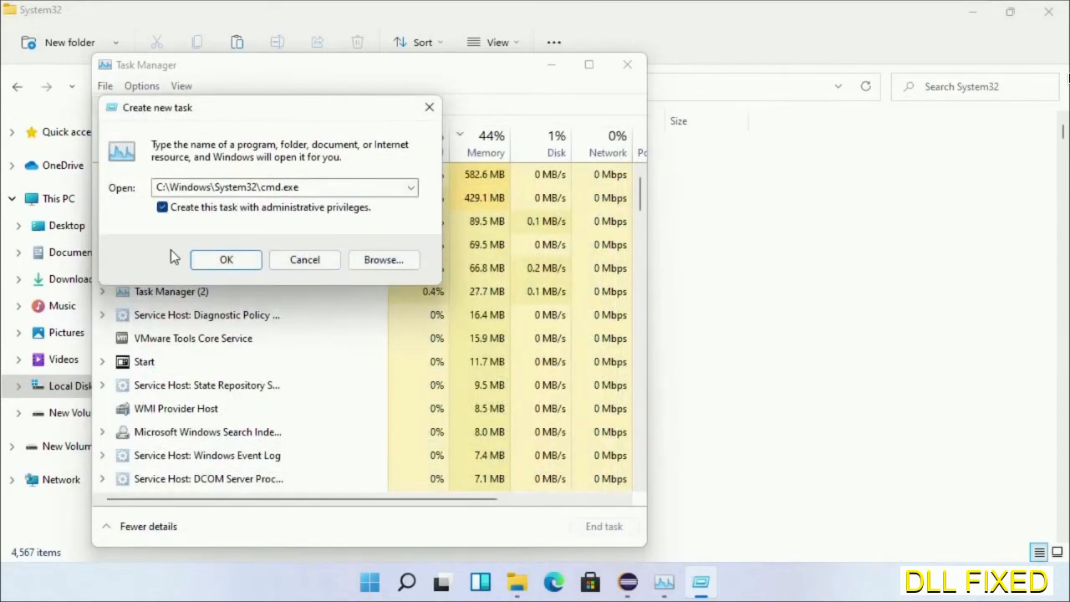
Run chkdsk c: /f /r in the maximized admin Command Prompt, confirming Y to schedule it.
left_click(226, 259)
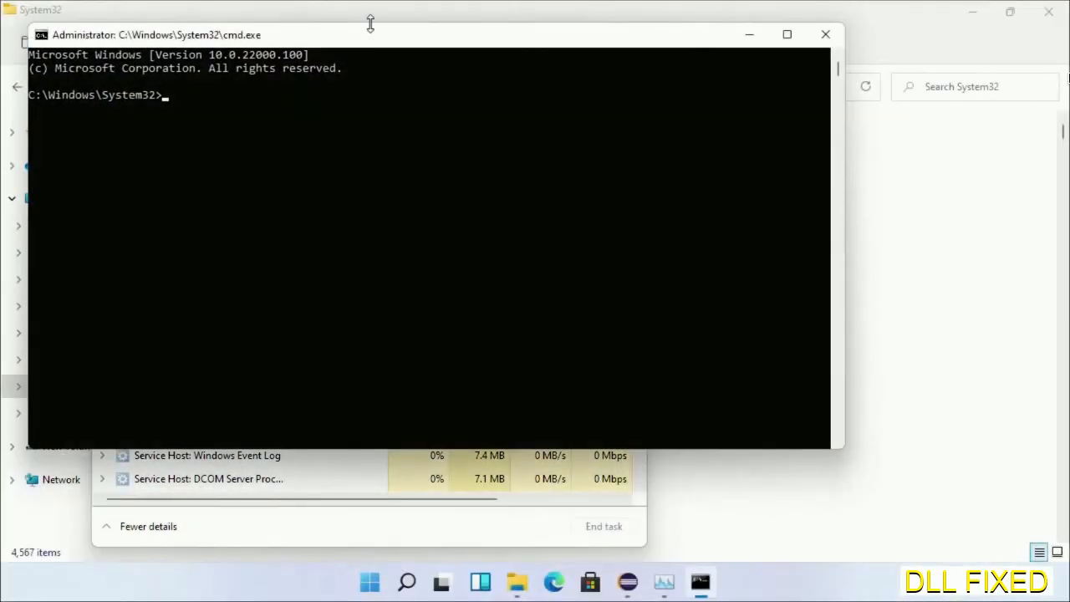
left_click(786, 34)
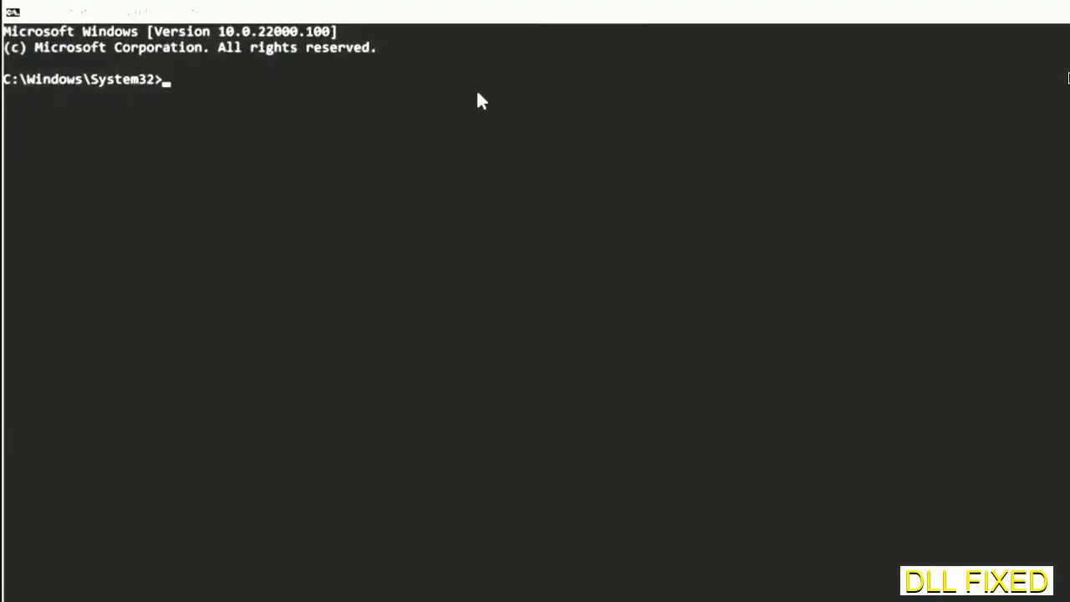
type("chkdsk c /f /r")
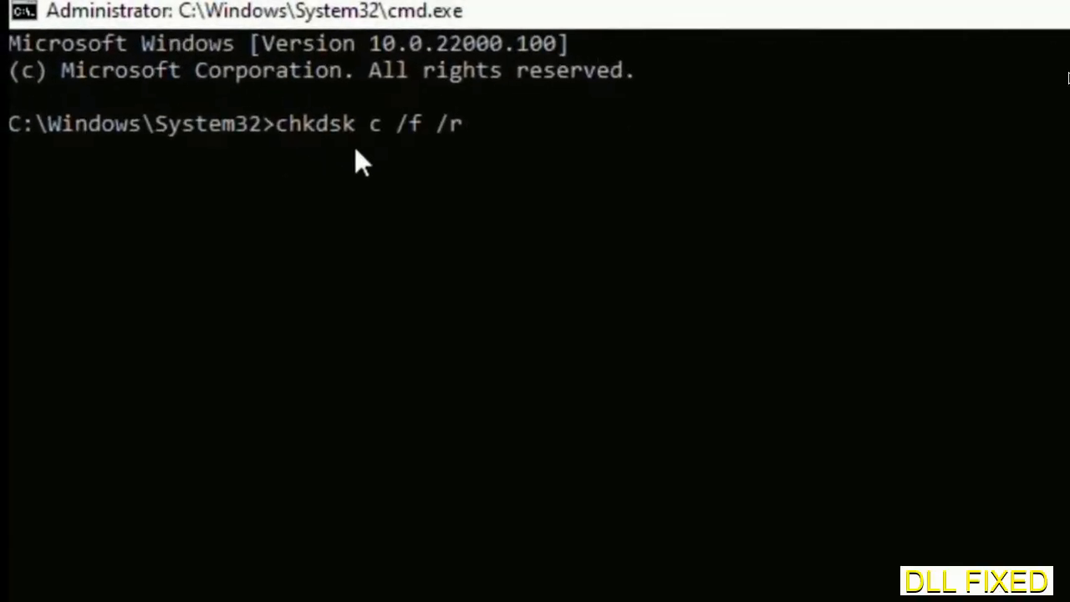
type(":")
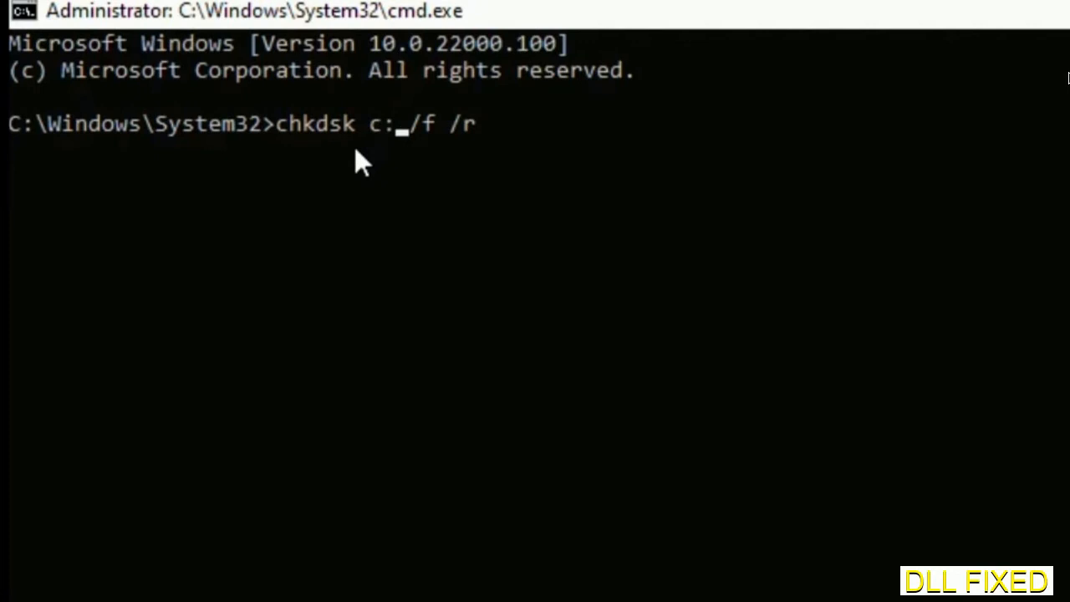
key("Enter")
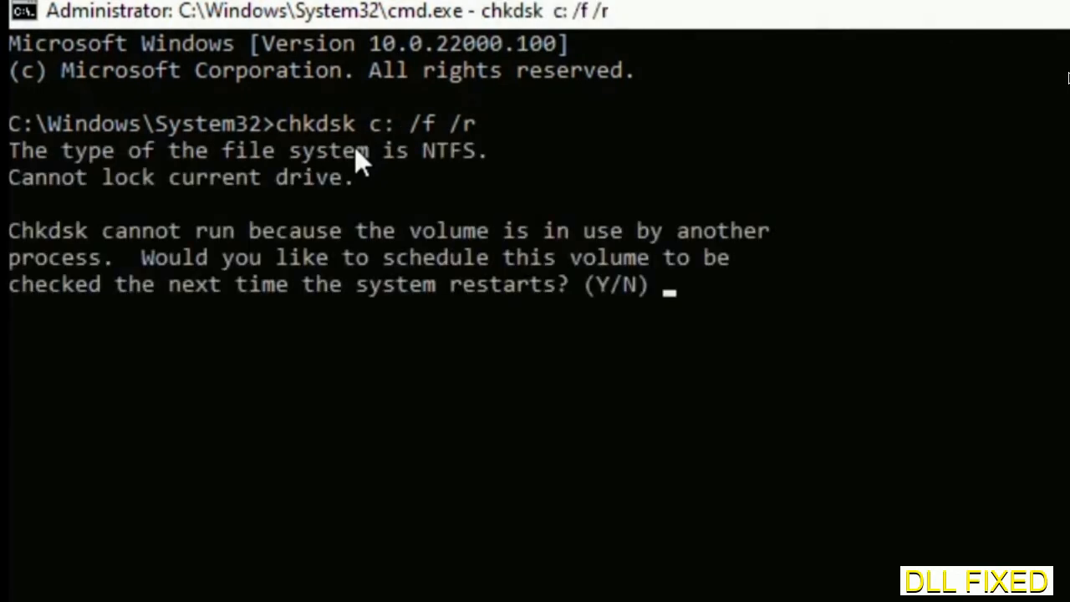
type("Y")
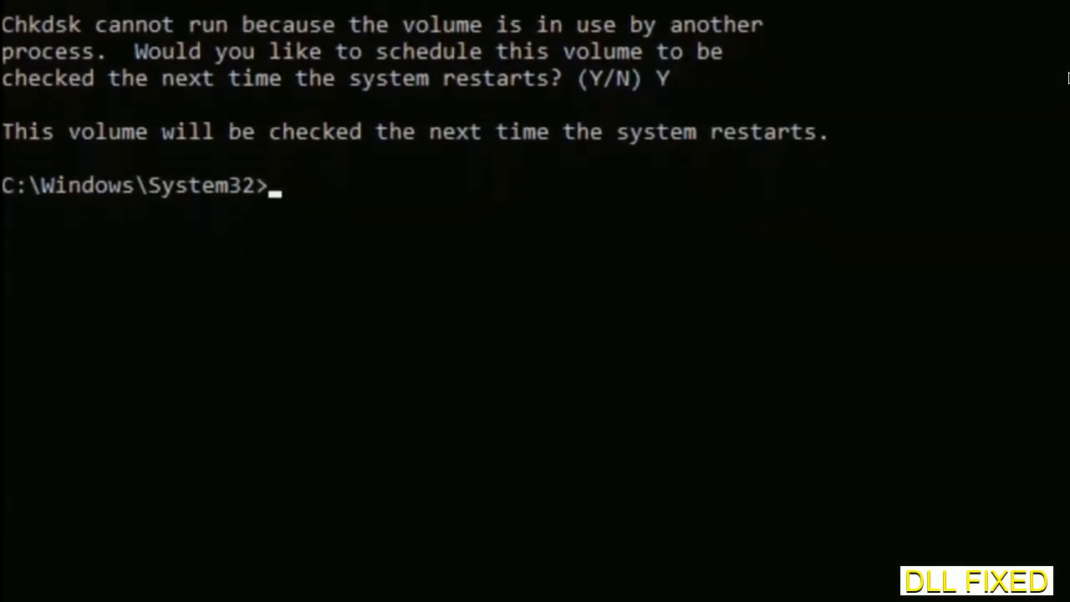
Type sfc /scannow in the admin Command Prompt to start the system file scan.
type("sfc")
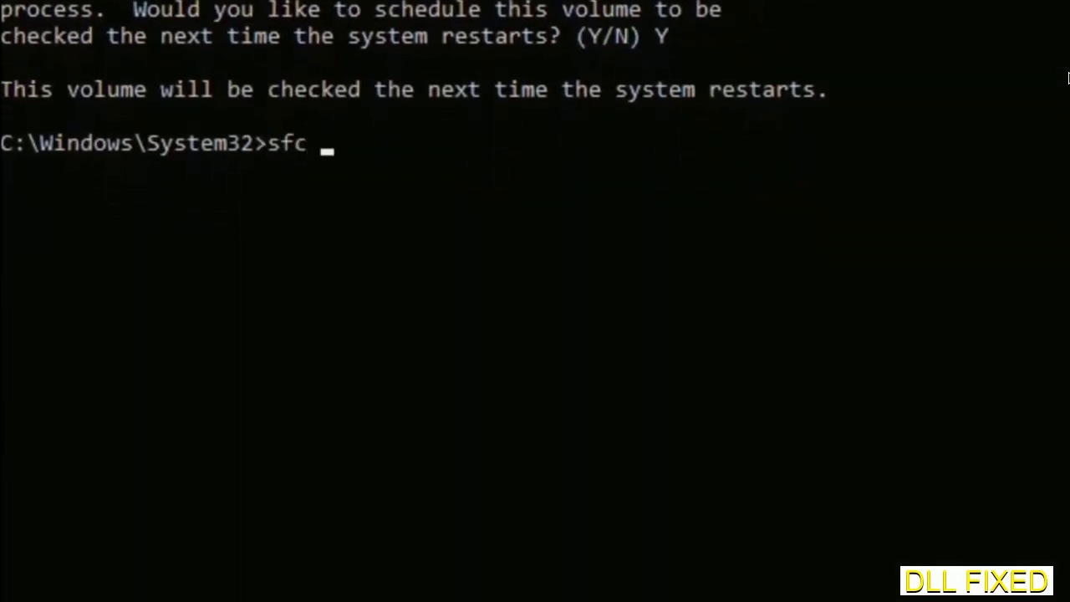
type("/scanno")
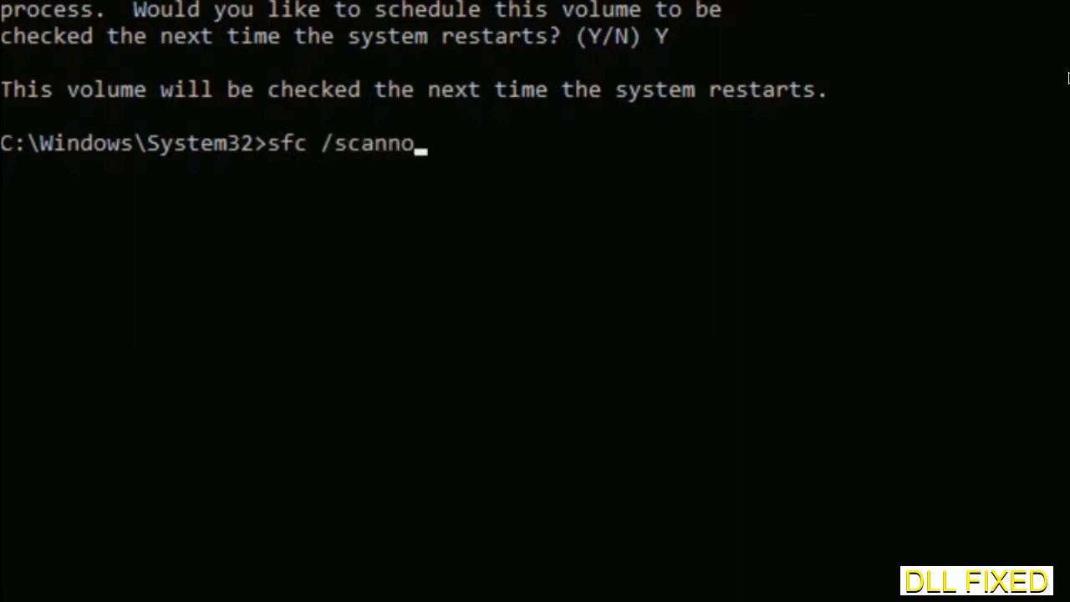
type("w")
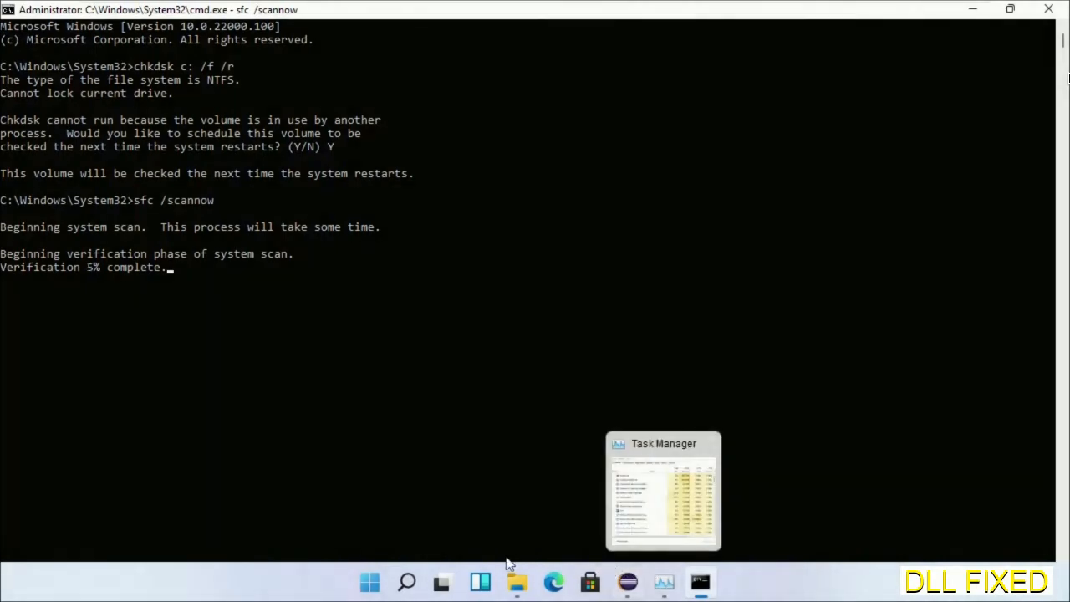
Run a new cmd.exe task with administrative privileges from Task Manager and bring its window forward.
left_click(663, 583)
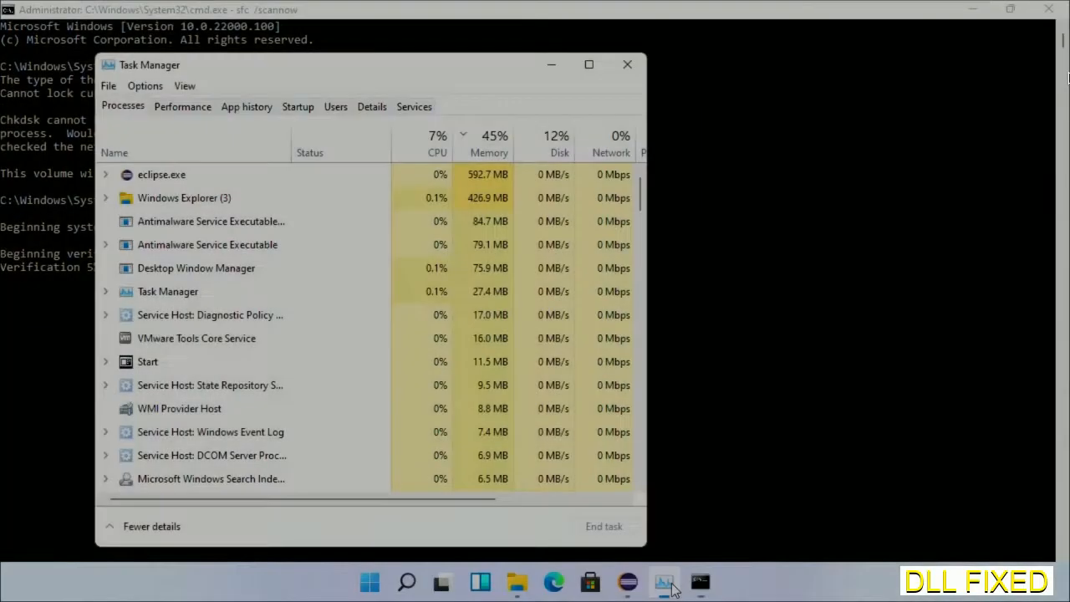
left_click(108, 85)
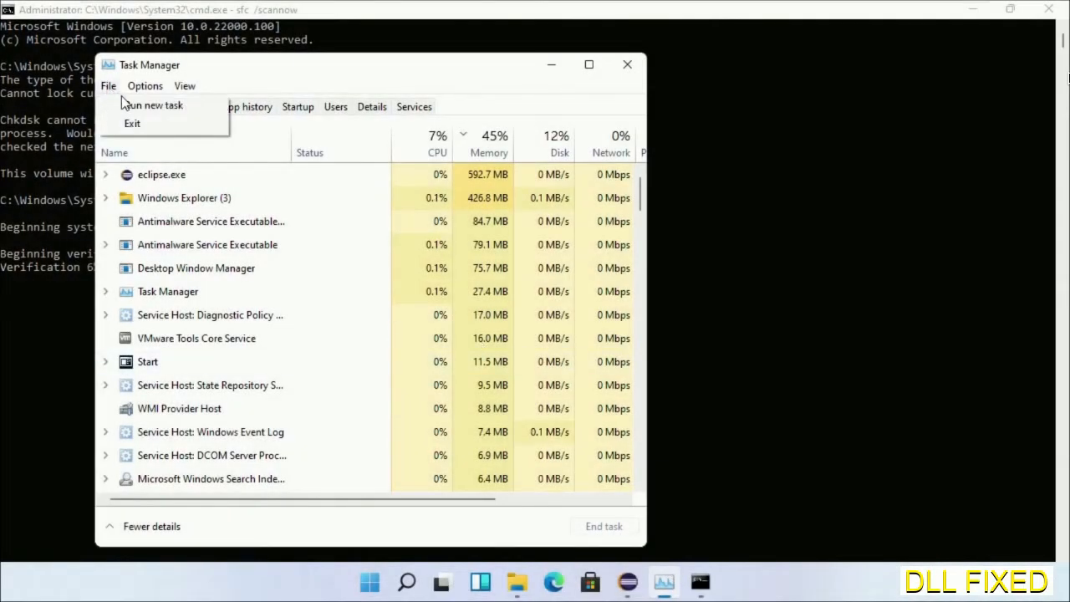
left_click(153, 104)
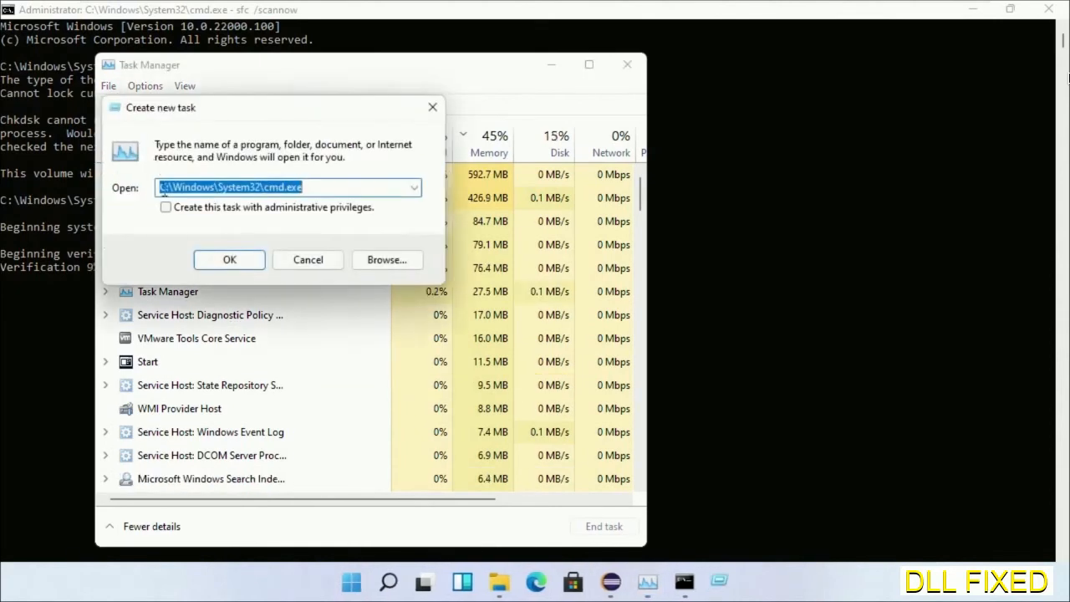
left_click(165, 207)
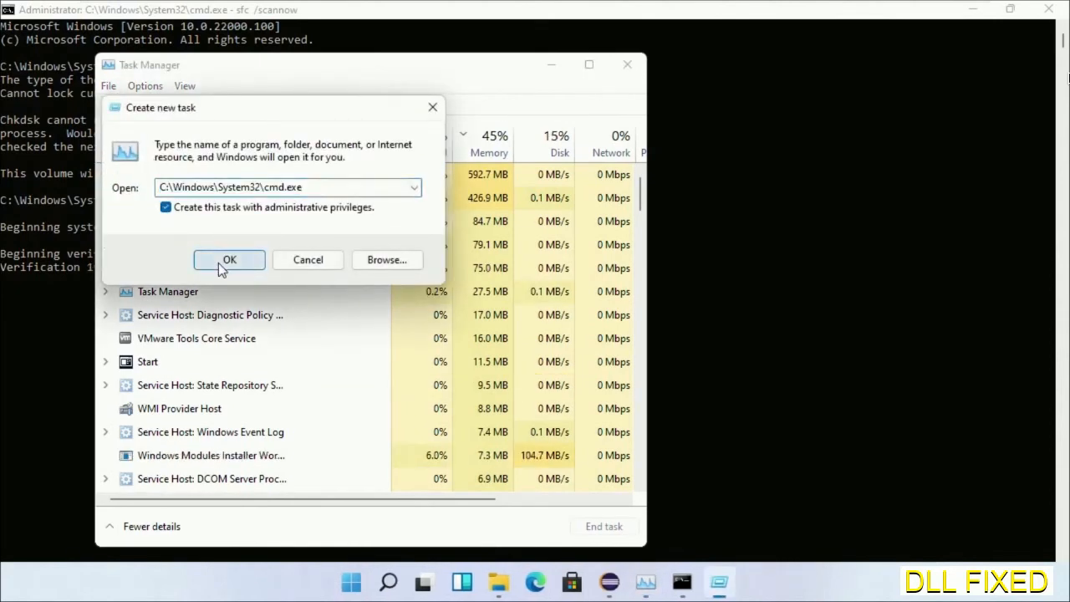
left_click(229, 259)
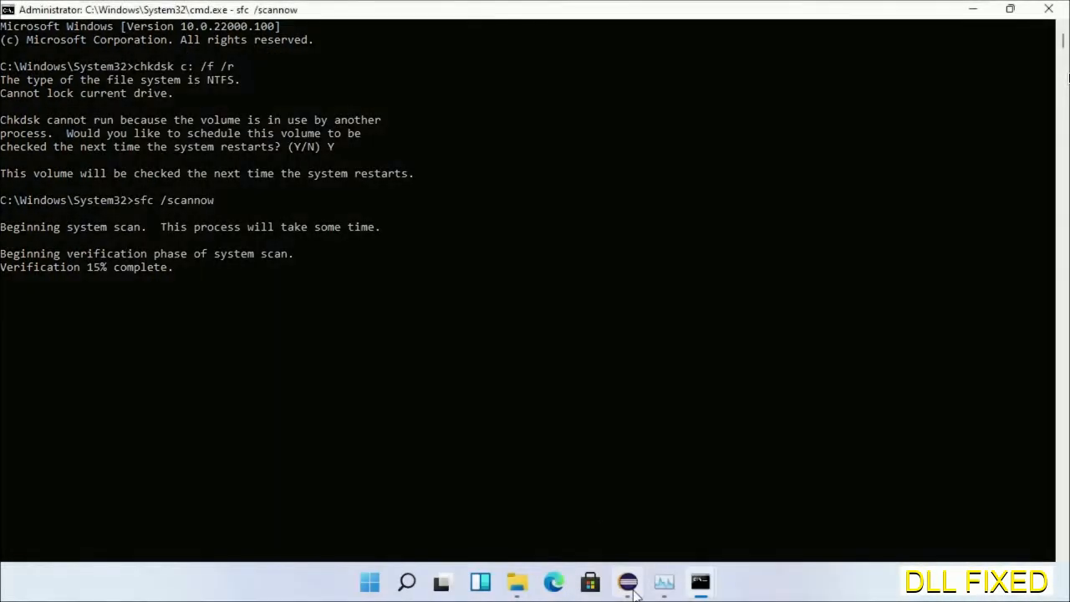
left_click(627, 582)
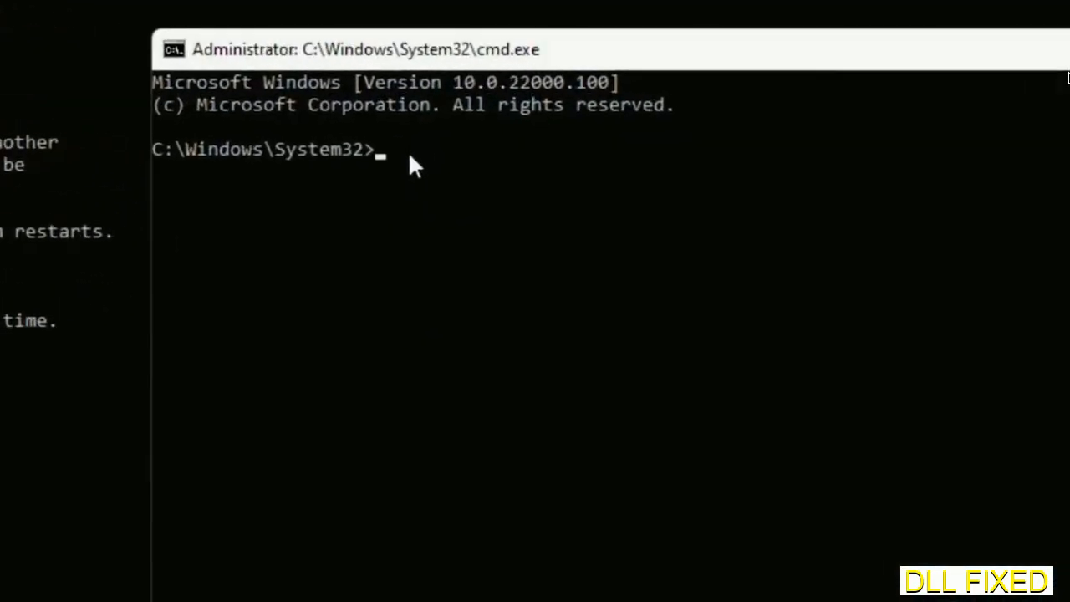
Type regsvr32 "C:\Windows\System32\myMissingDllFile.dll" and move the window beside the scanning one.
type("regsvr32 \"C:\\Windows\\System32\\myMissingDllFile.dll\"")
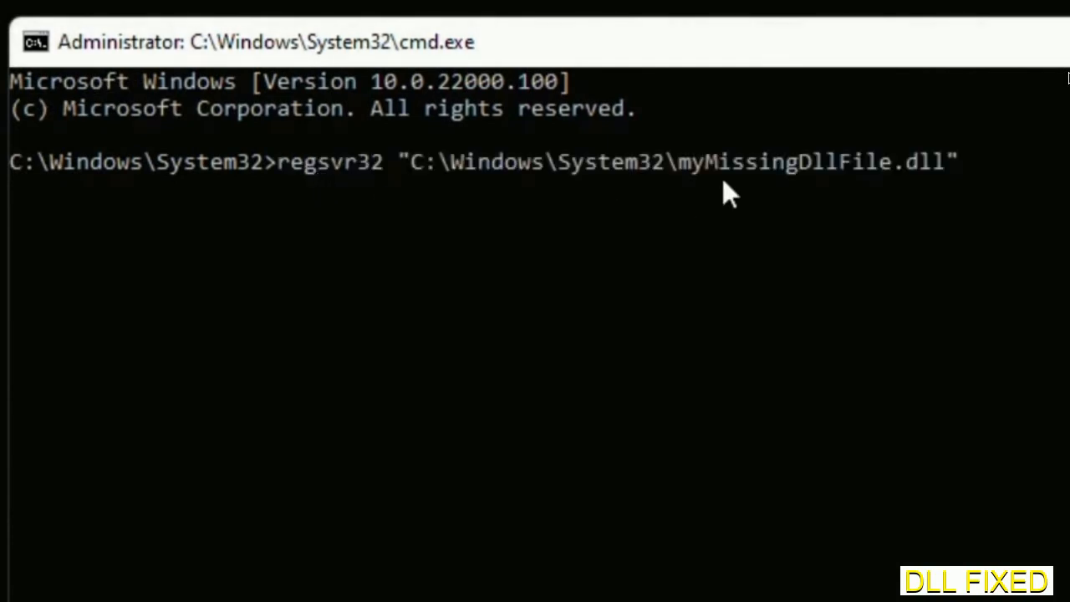
mouse_move(687, 186)
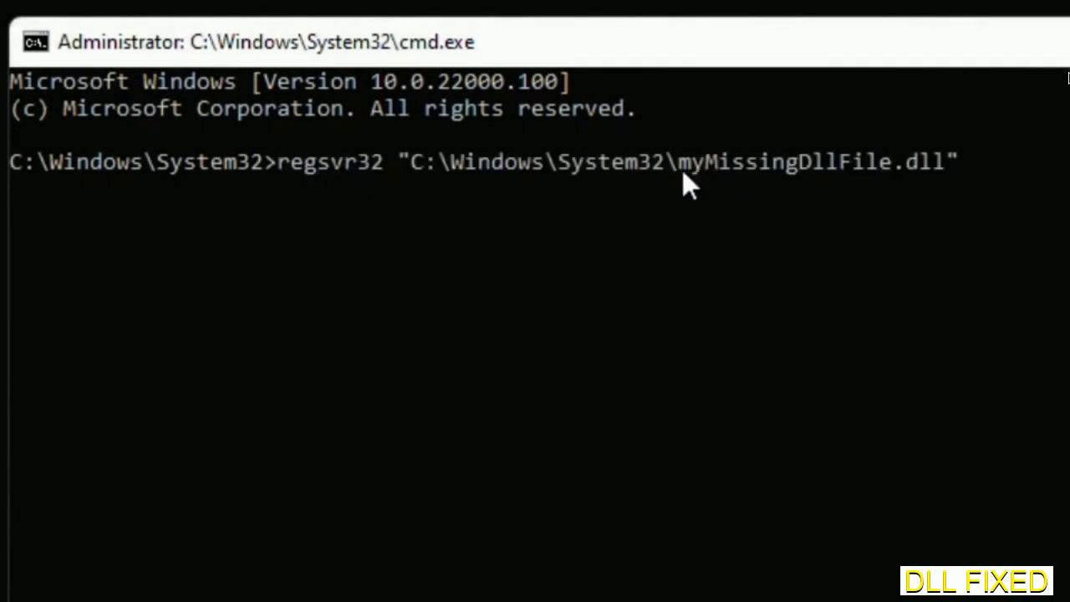
left_click_drag(676, 161, 943, 161)
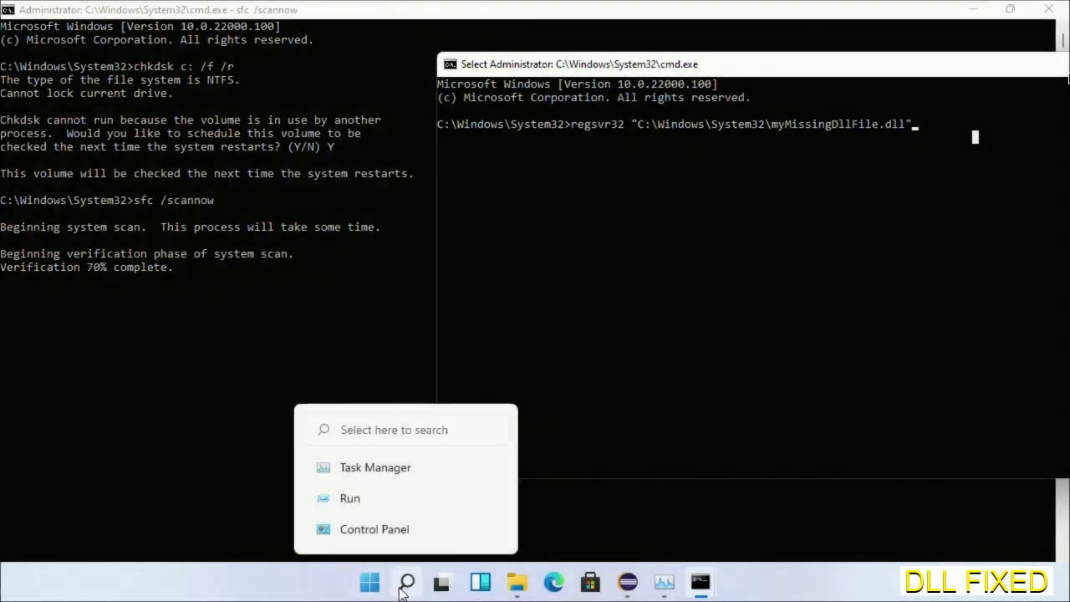
Open the Start menu's power options showing sleep, shut down and restart.
left_click(369, 581)
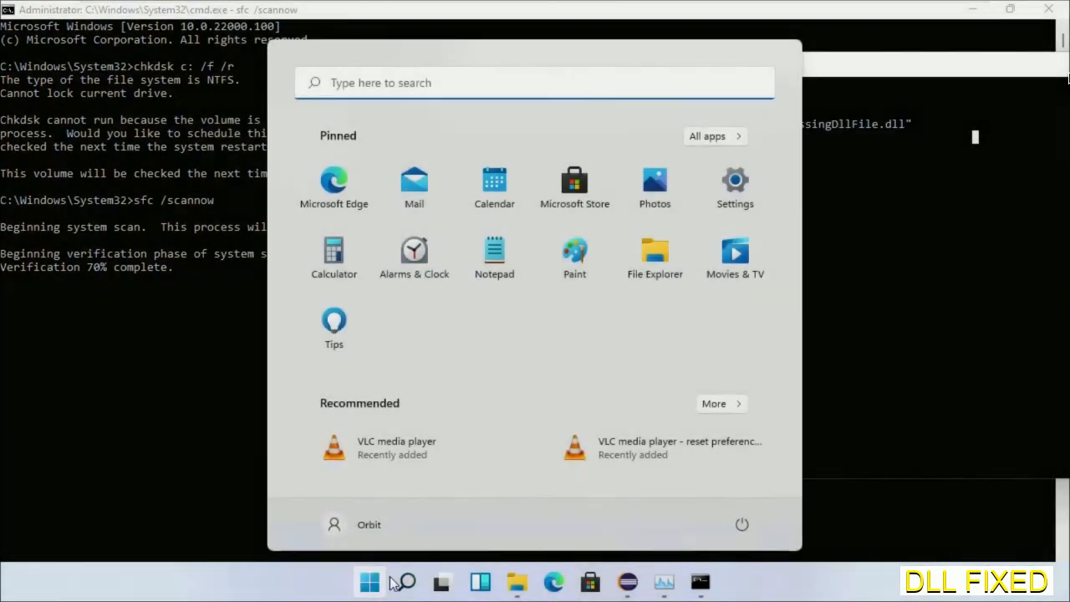
left_click(741, 524)
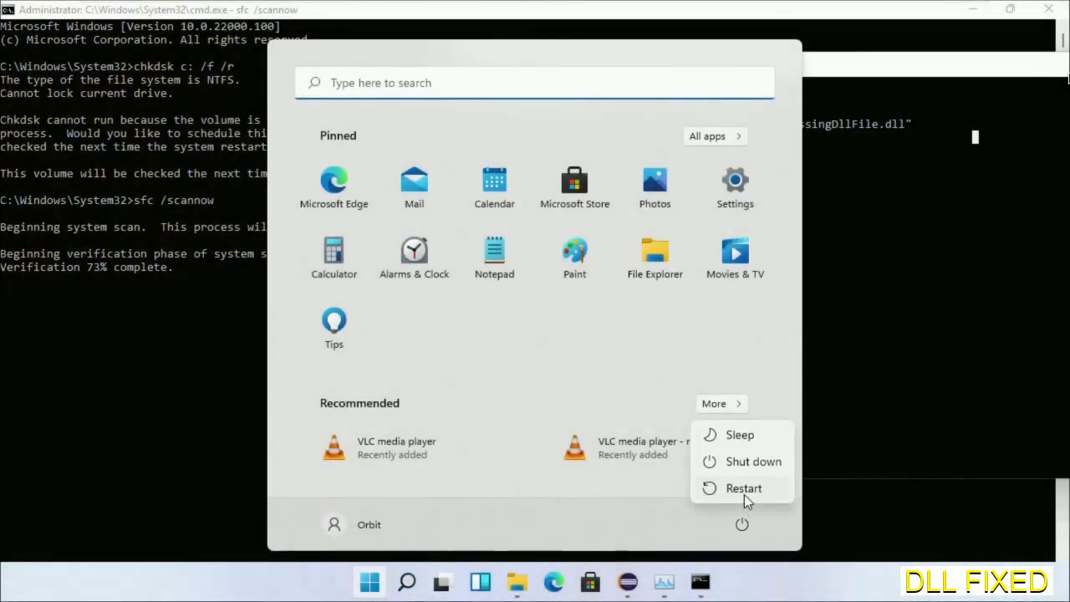